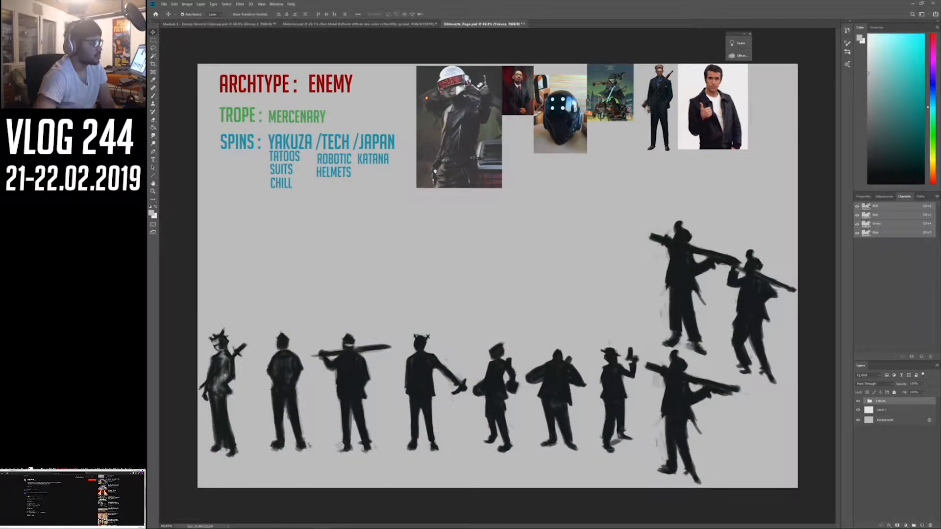
- Step through the Bounty Hunter trope page, Mercenary Page, then the Enemy Generic Cleanup moodboard
{"action": "left_click", "coordinate": [580, 26]}
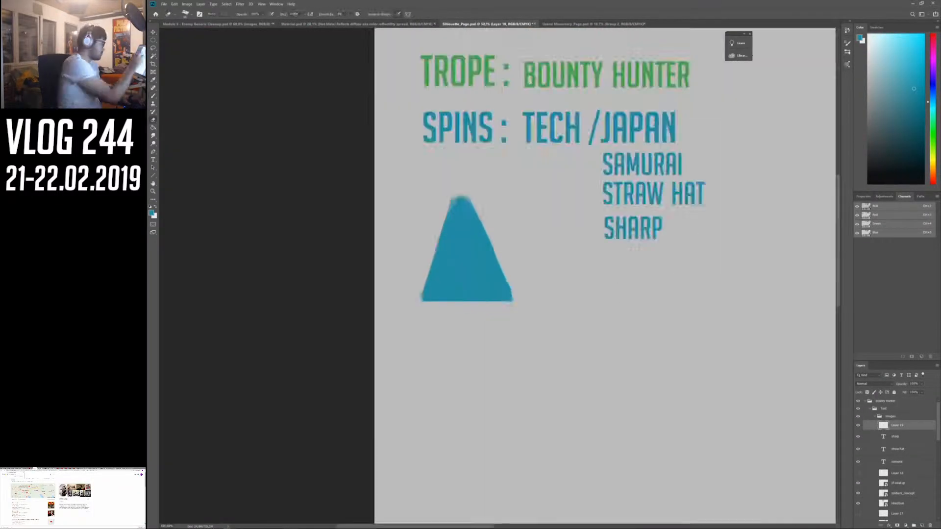
{"action": "left_click", "coordinate": [585, 23]}
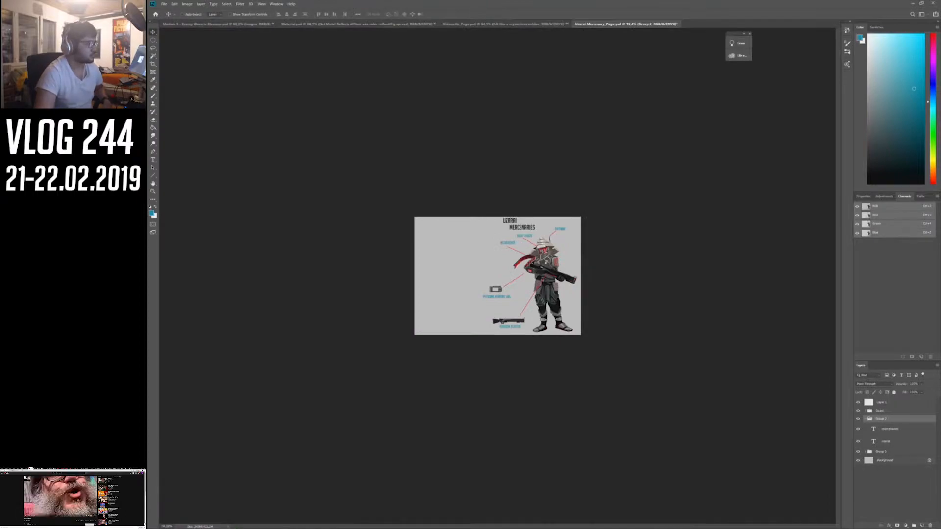
{"action": "left_click", "coordinate": [204, 27]}
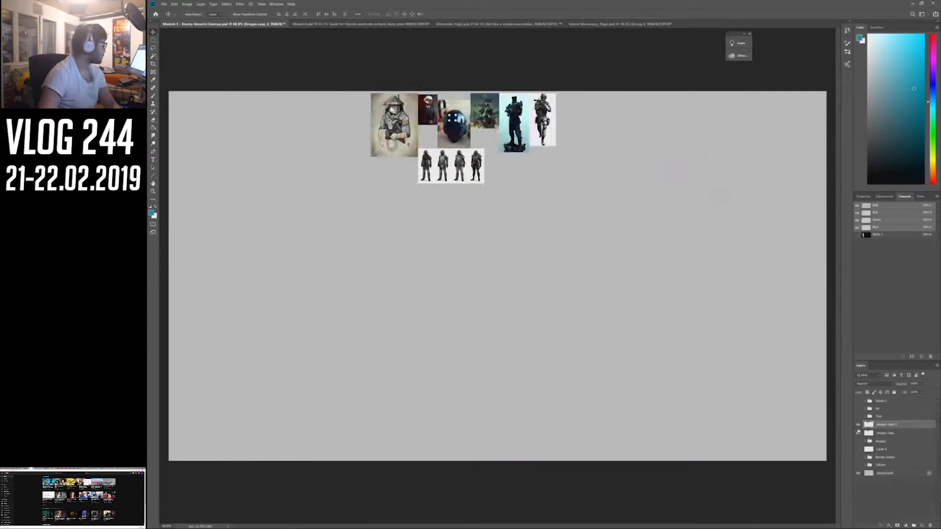